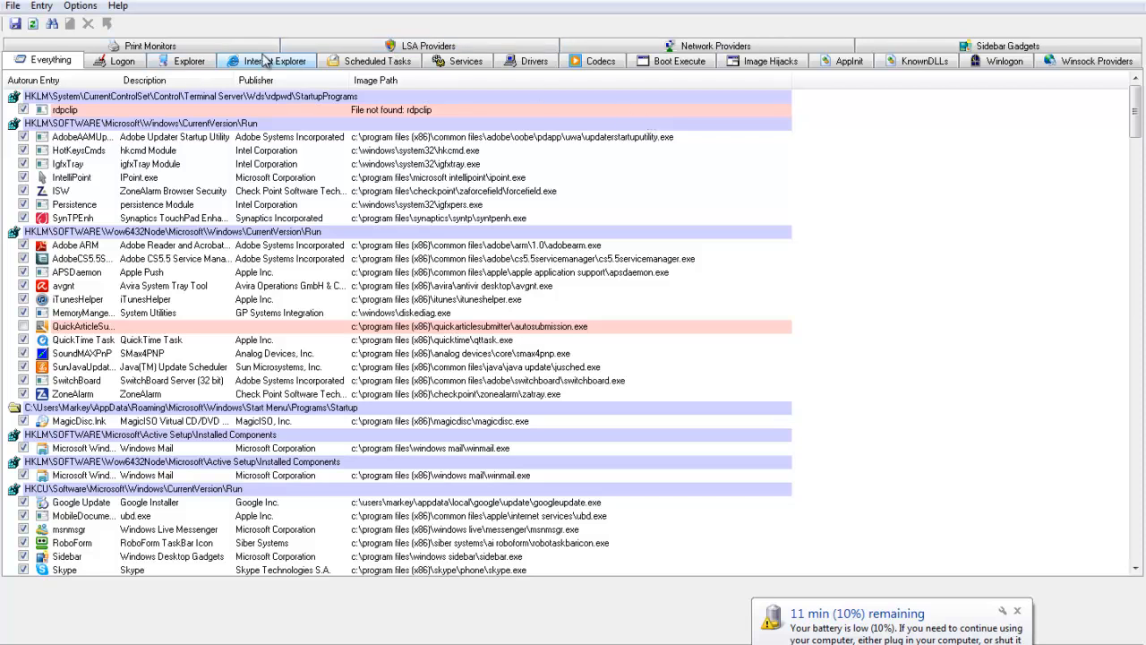
Step: Check the Drivers list, return to Everything, then hide Microsoft entries via Filter Options
{"action": "left_click", "coordinate": [534, 61]}
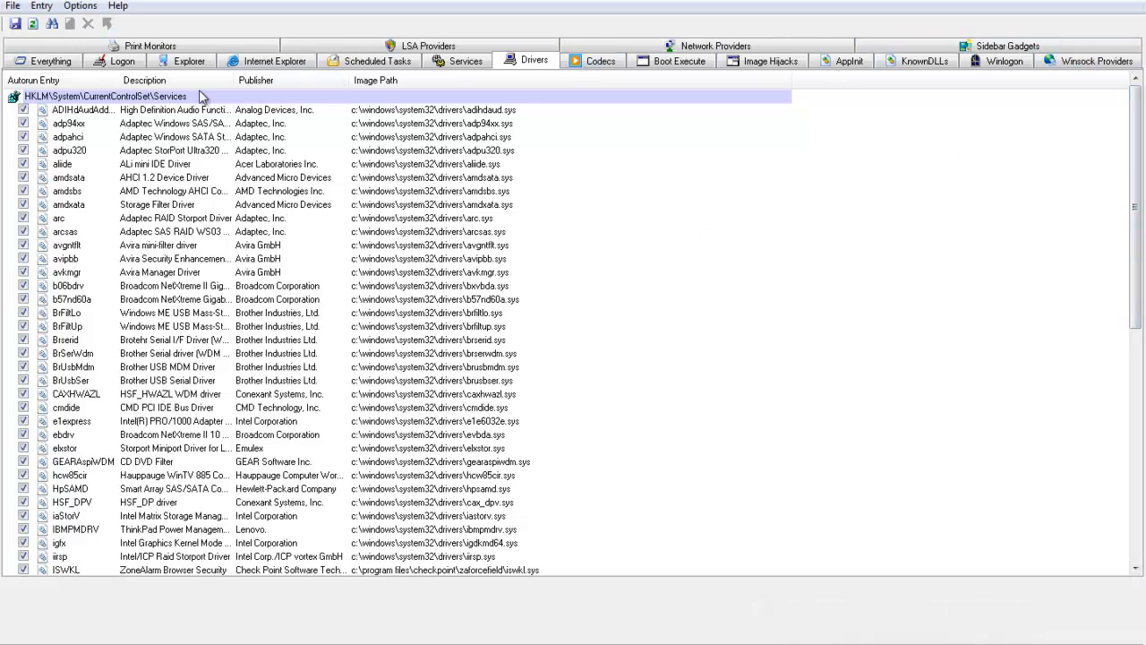
{"action": "left_click", "coordinate": [50, 61]}
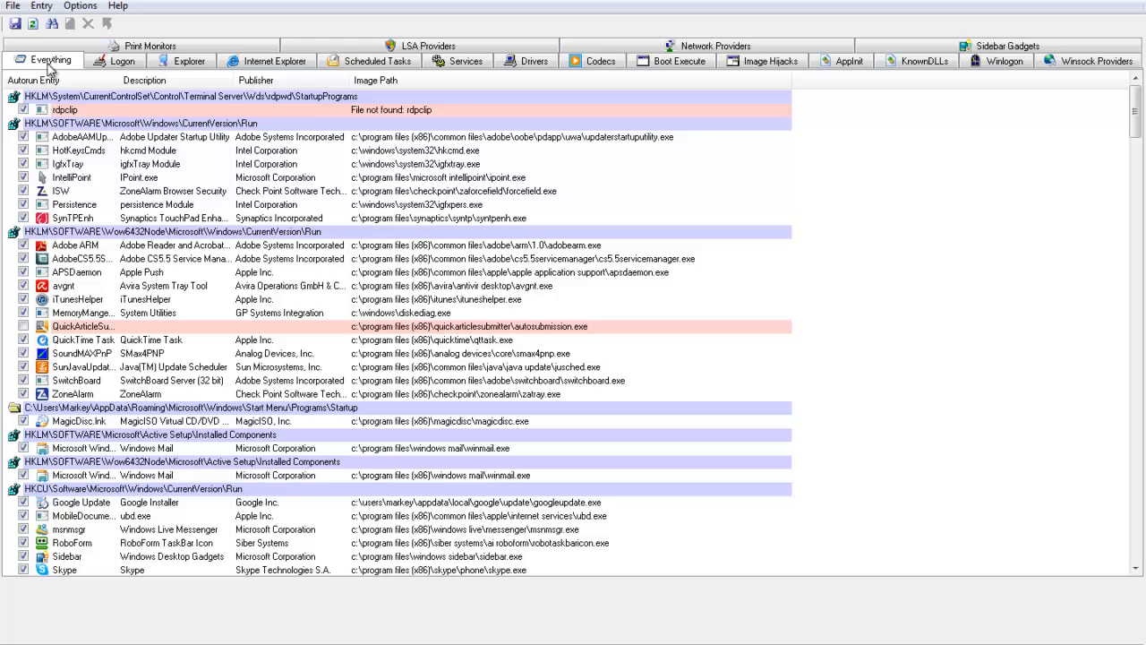
{"action": "mouse_move", "coordinate": [121, 61]}
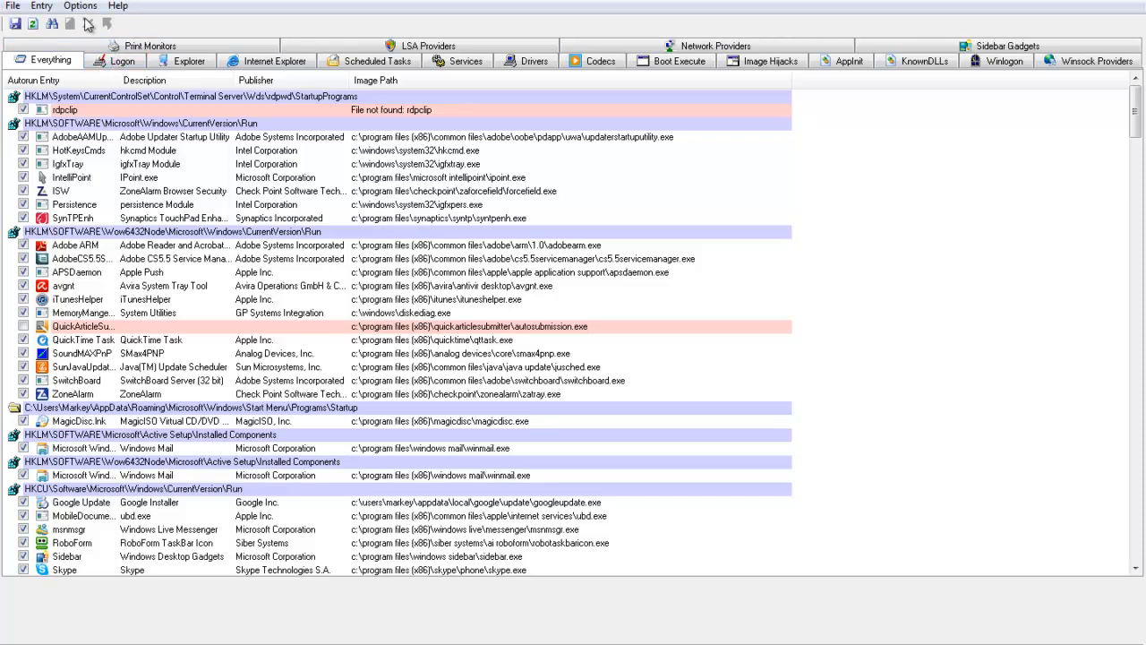
{"action": "left_click", "coordinate": [41, 6]}
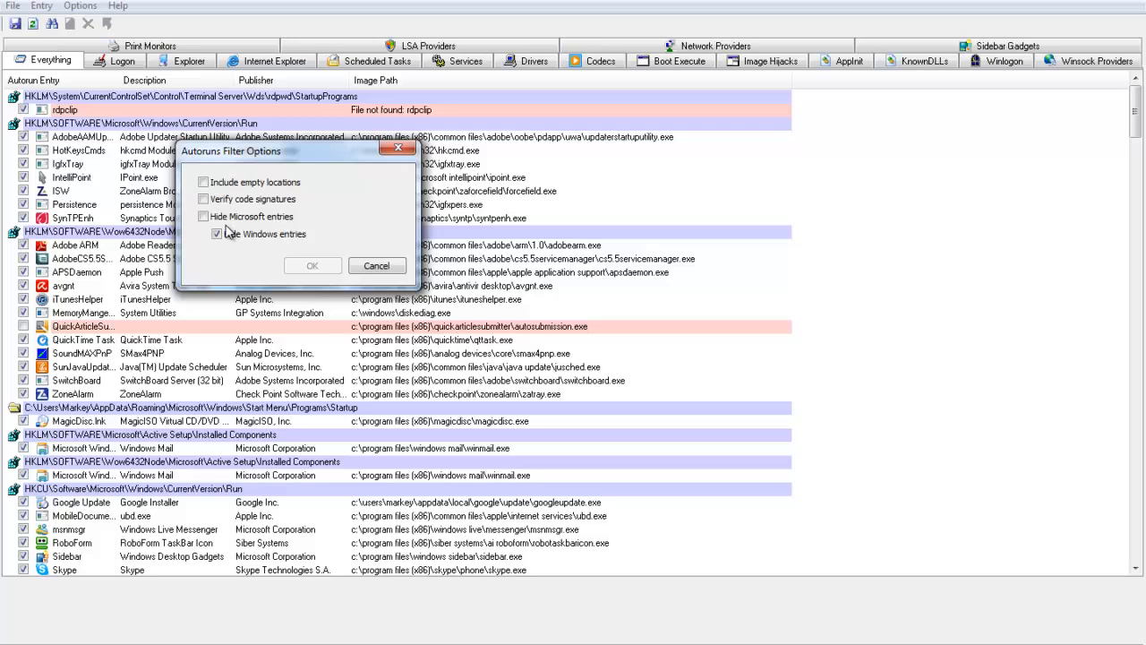
{"action": "left_click", "coordinate": [311, 265]}
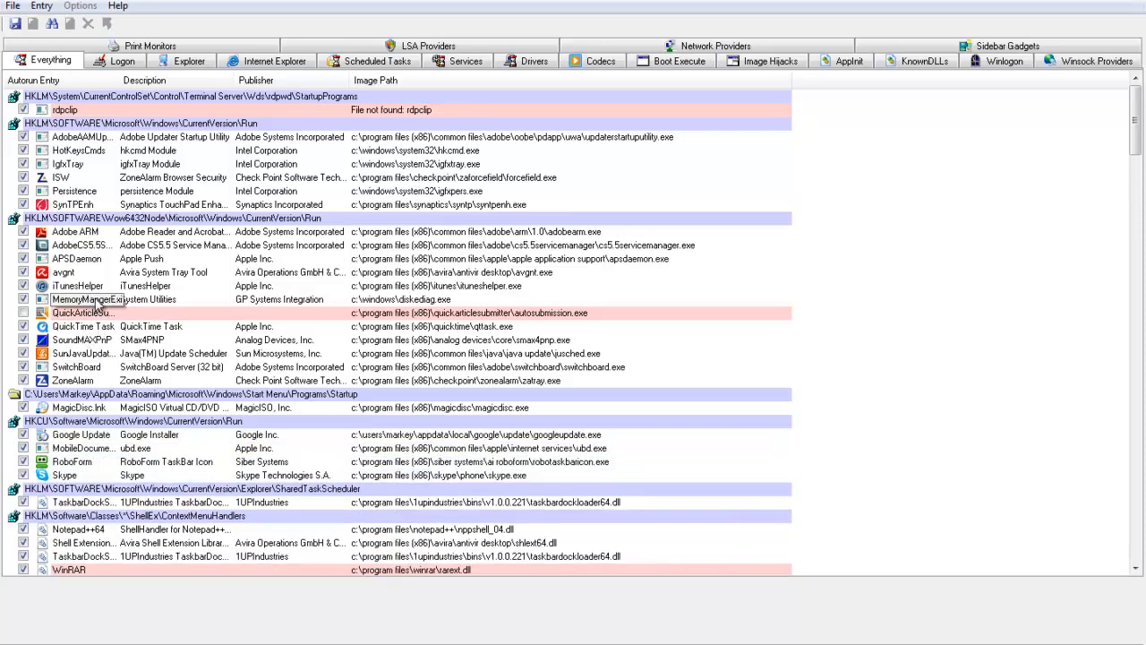
Step: Bring up the context menu and details for the iTunesHelper autostart entry
{"action": "right_click", "coordinate": [79, 286]}
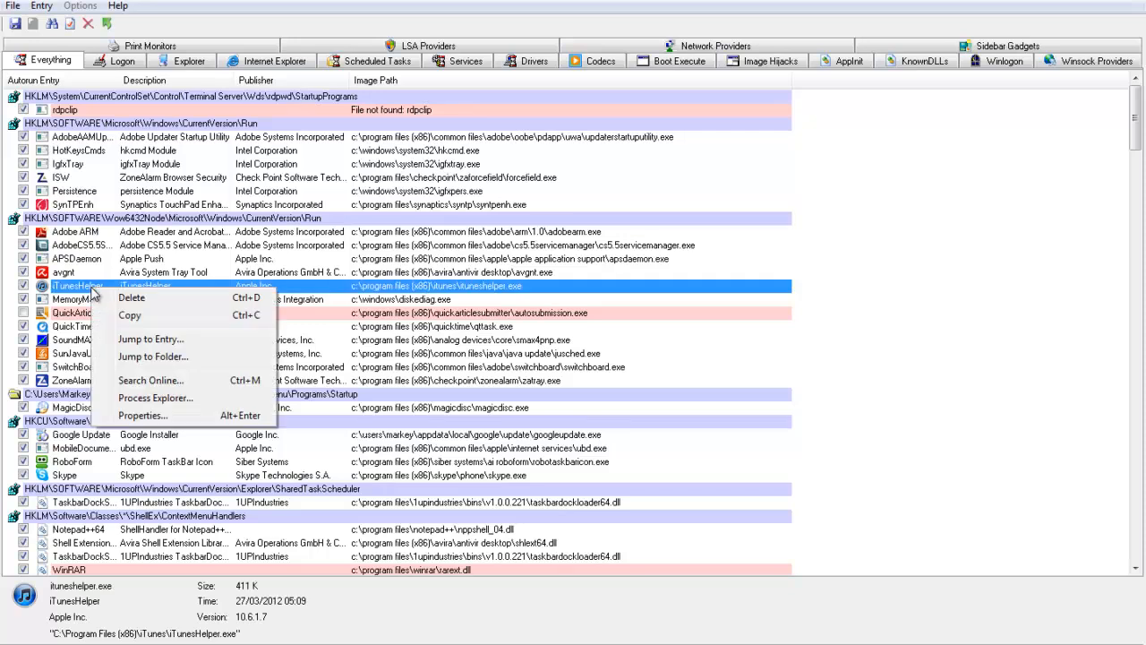
{"action": "mouse_move", "coordinate": [129, 315]}
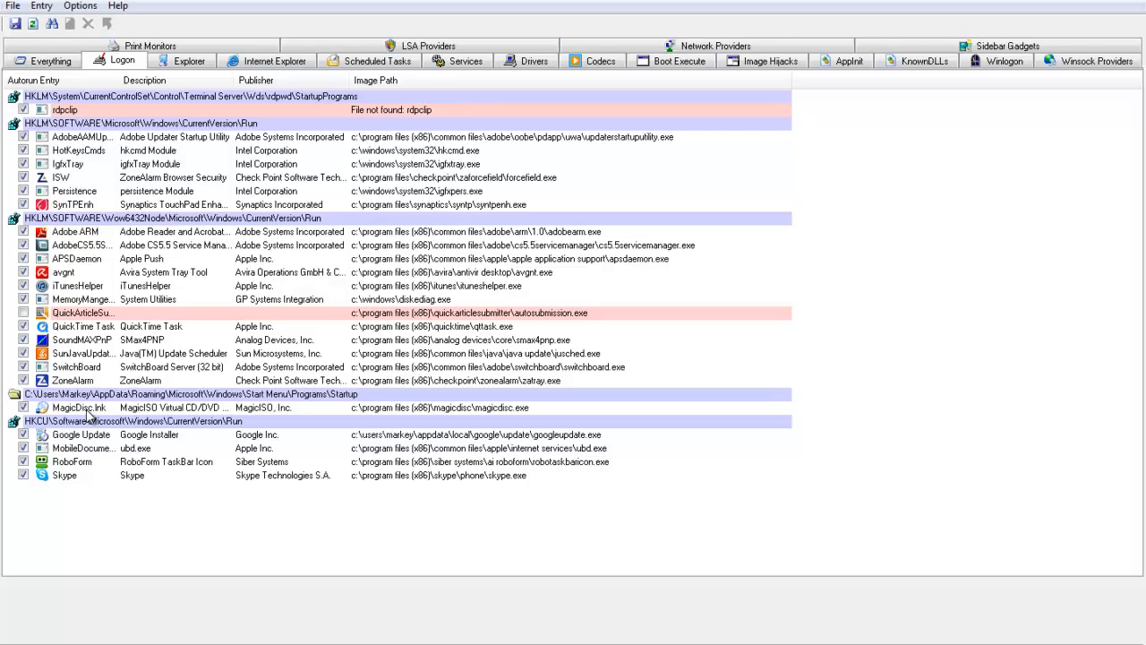
Step: Select the QuickTime Task logon entry to show qttask.exe, Apple, version 7.7.1.0
{"action": "left_click", "coordinate": [82, 326]}
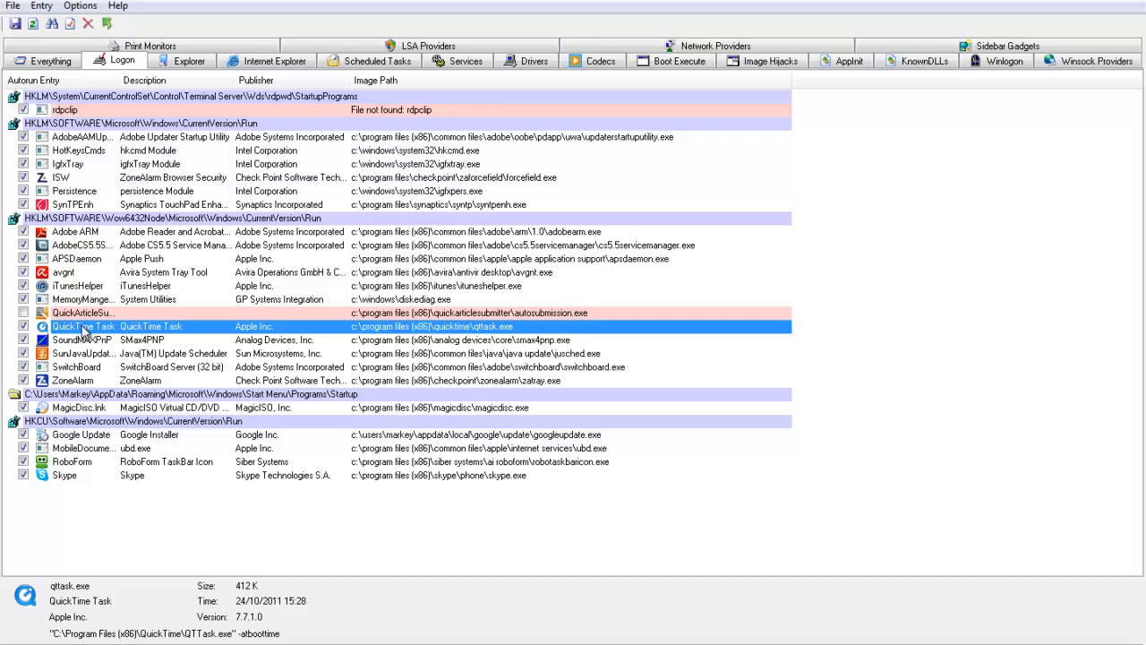
{"action": "mouse_move", "coordinate": [434, 333]}
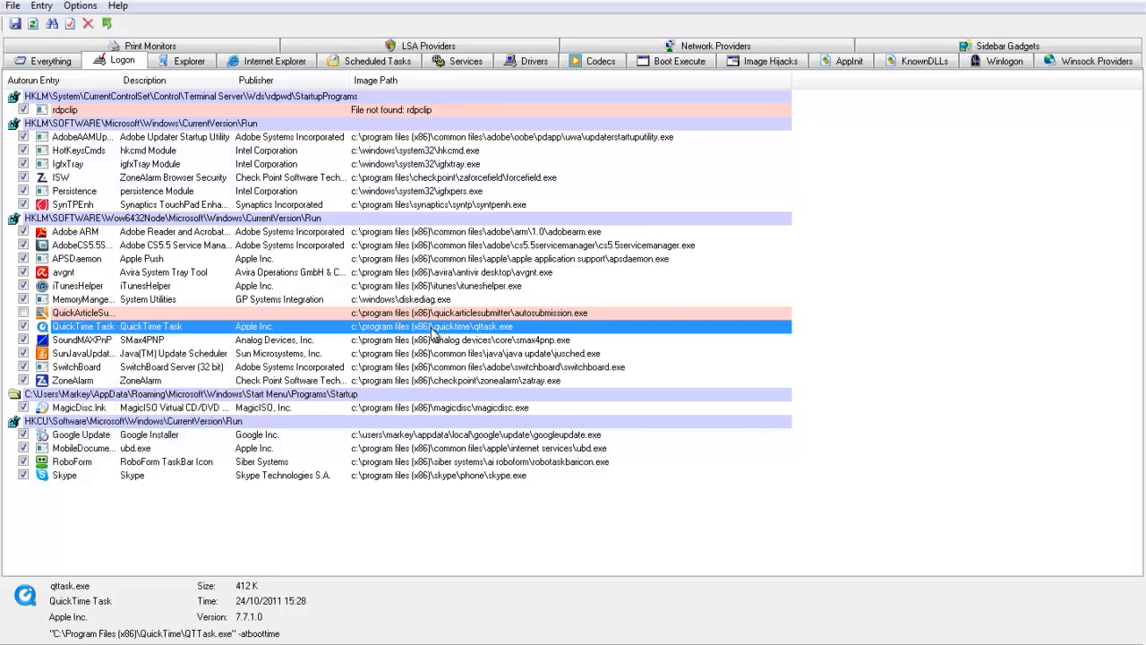